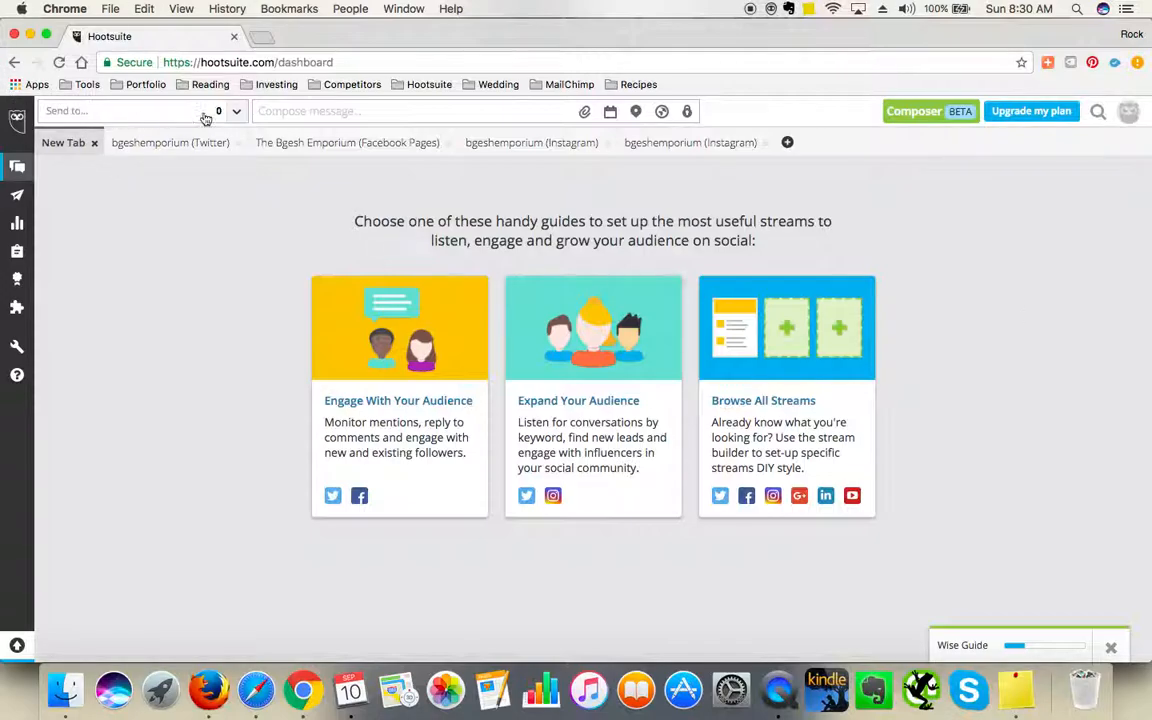
- Search the App Directory for 'tail' and install the Tailwind for Pinterest app
{"action": "left_click", "coordinate": [120, 112]}
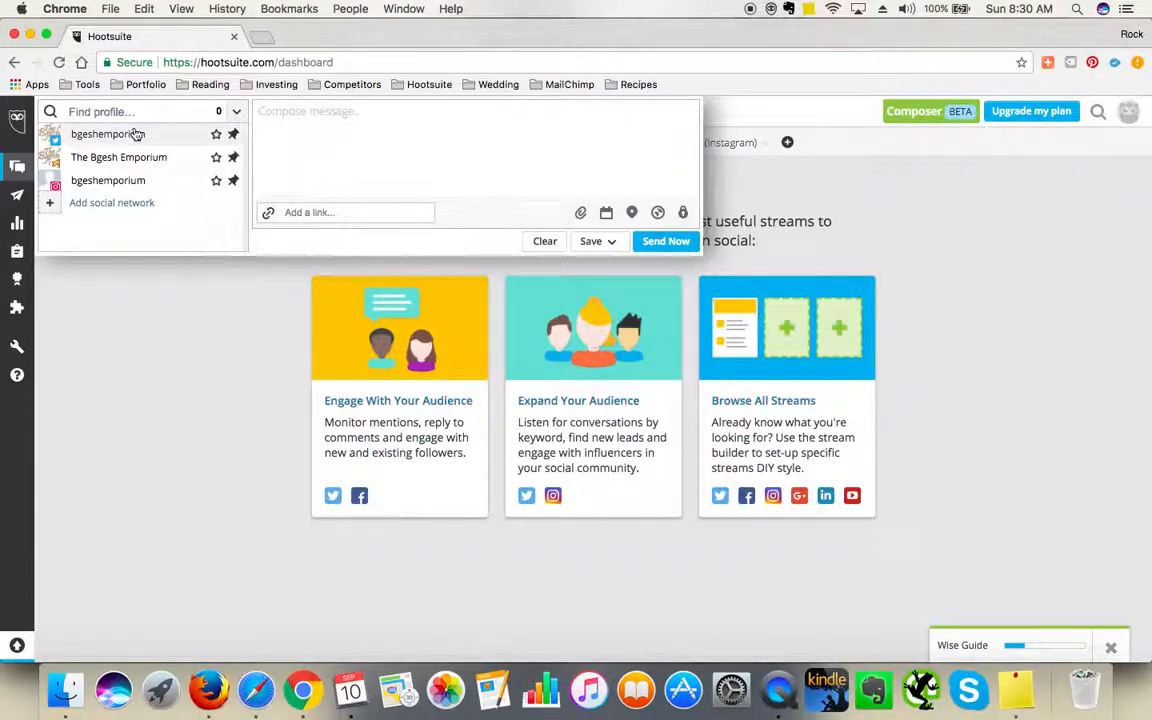
{"action": "mouse_move", "coordinate": [96, 332]}
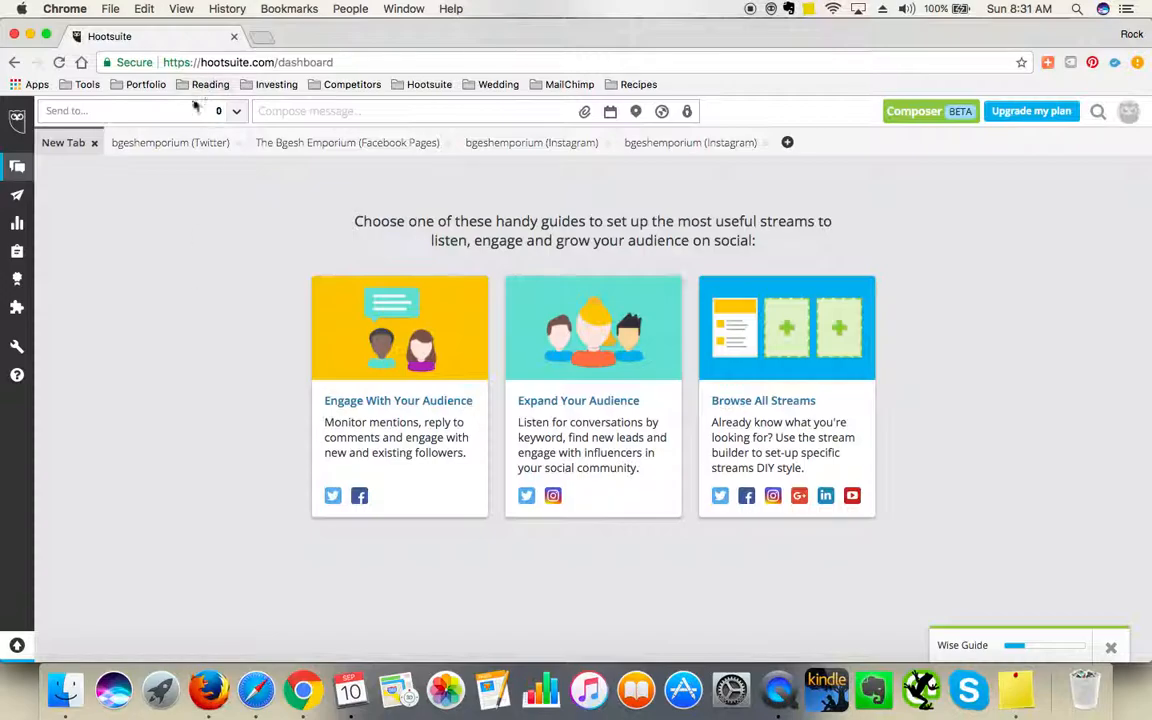
{"action": "mouse_move", "coordinate": [150, 324]}
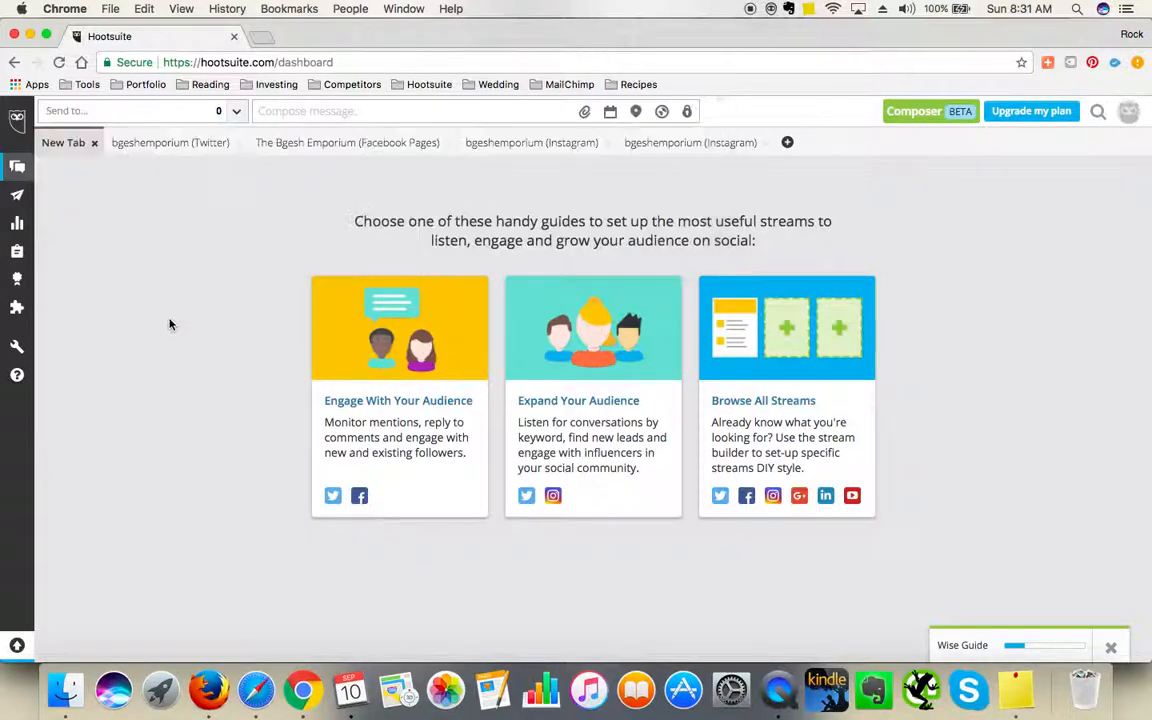
{"action": "mouse_move", "coordinate": [176, 314]}
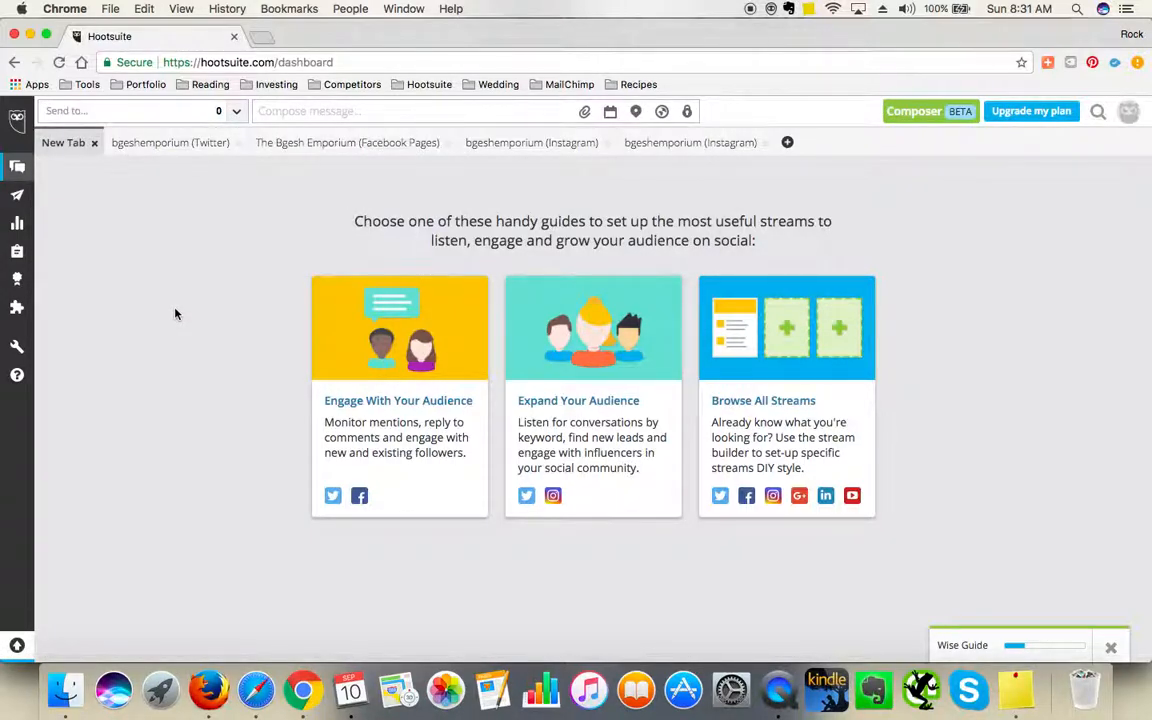
{"action": "mouse_move", "coordinate": [172, 308]}
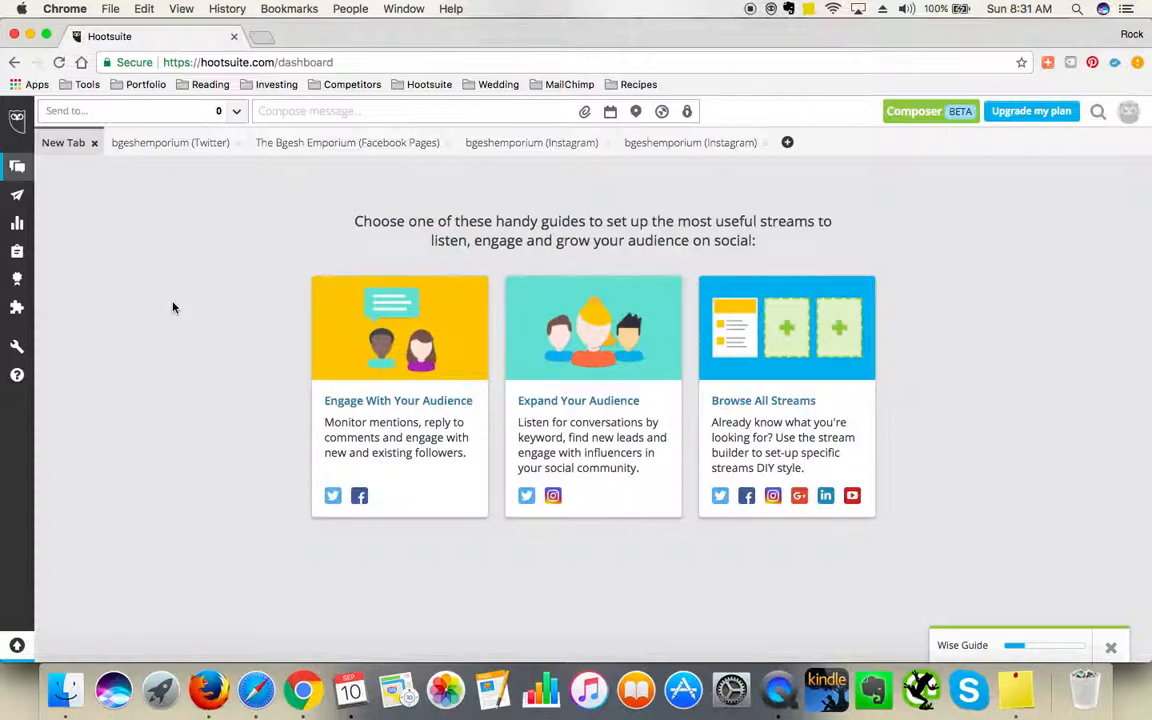
{"action": "mouse_move", "coordinate": [180, 308]}
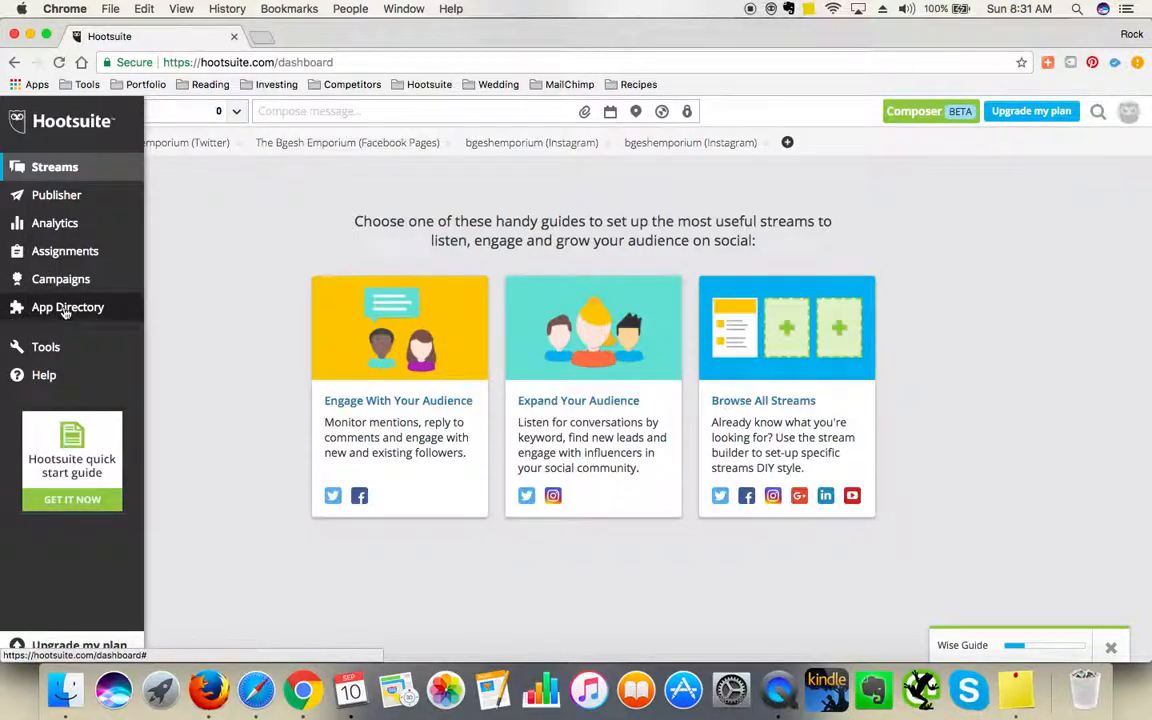
{"action": "left_click", "coordinate": [68, 308]}
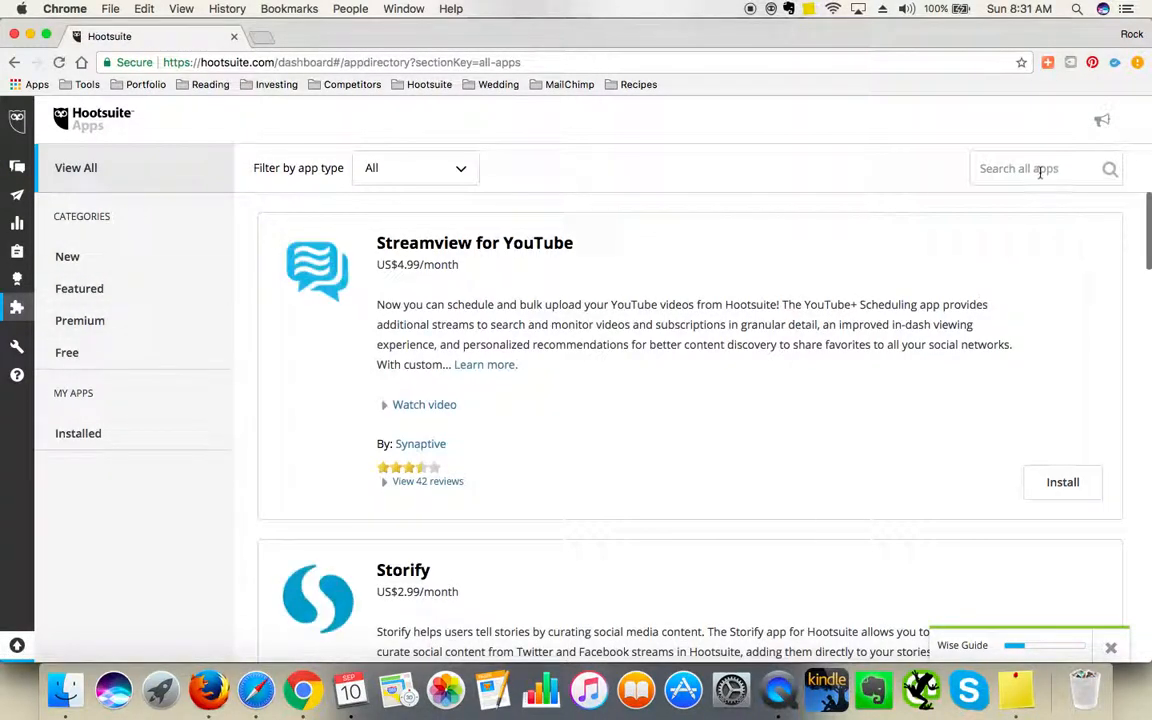
{"action": "type", "text": "t"}
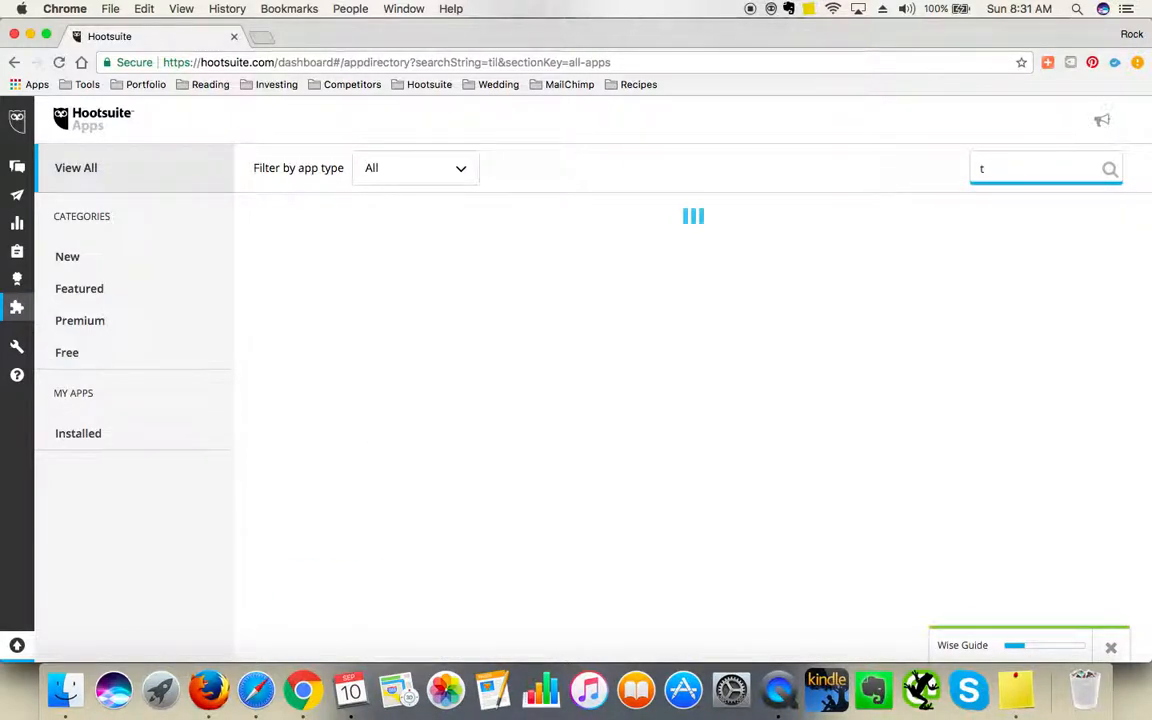
{"action": "type", "text": "ailwind"}
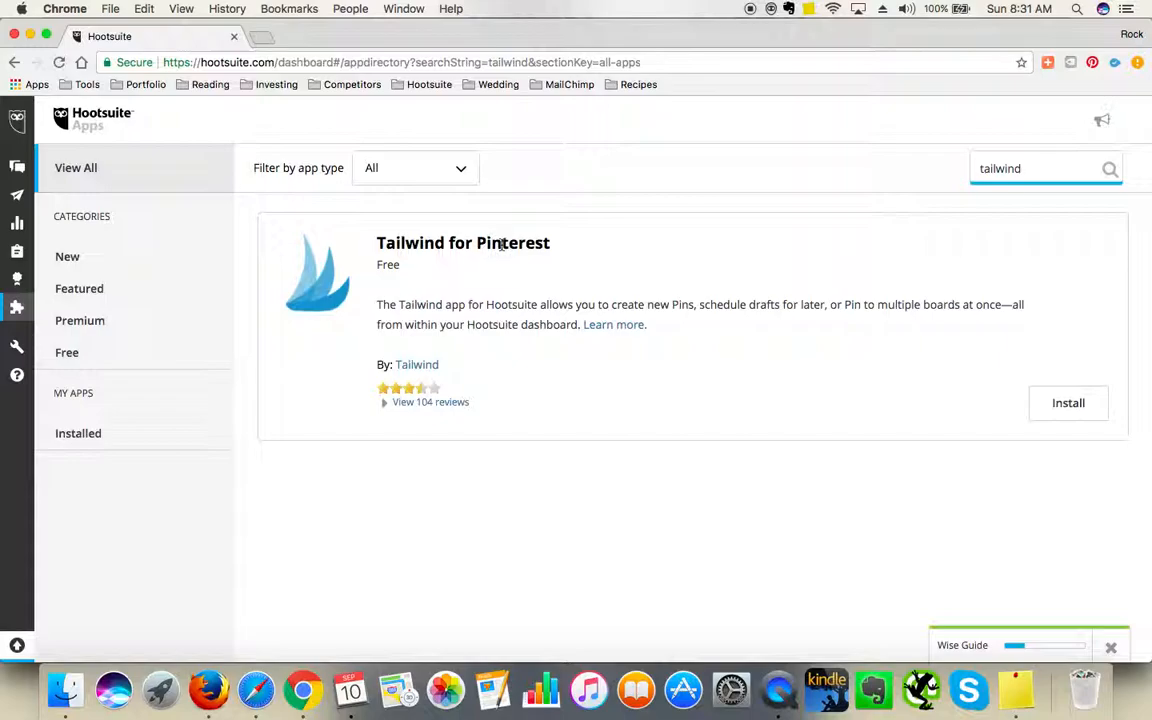
{"action": "left_click", "coordinate": [1068, 402]}
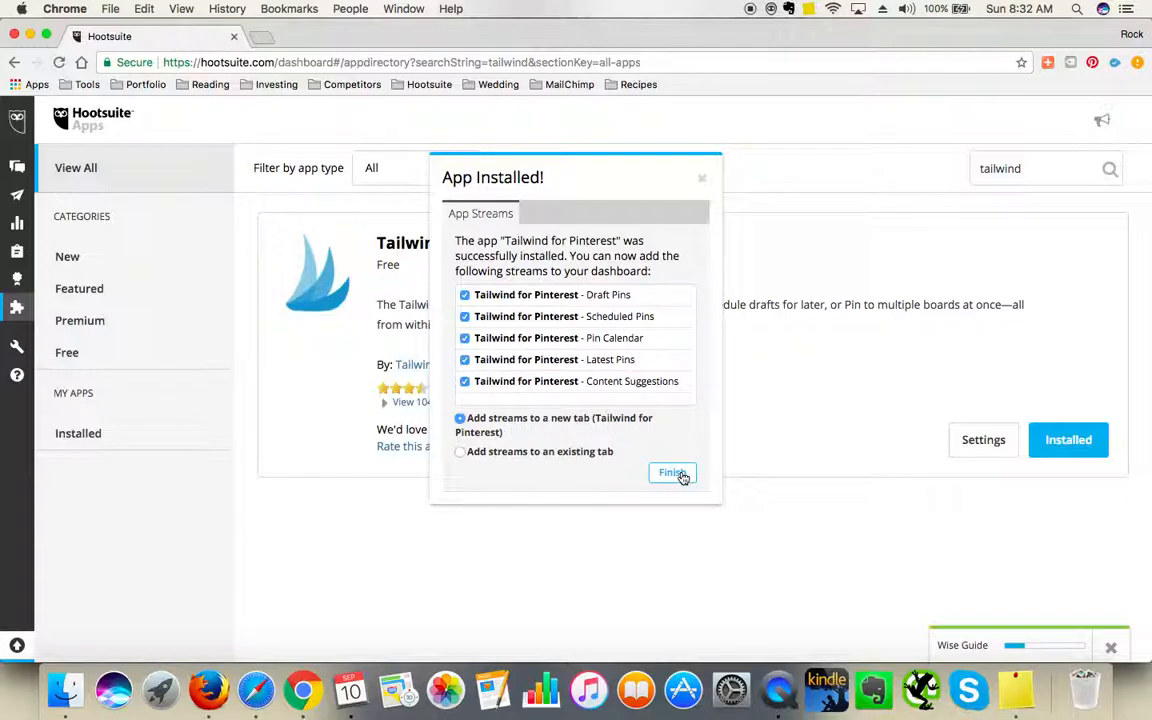
- Finish the App Installed dialog with 'Add streams to a new tab' checked
{"action": "left_click", "coordinate": [672, 472]}
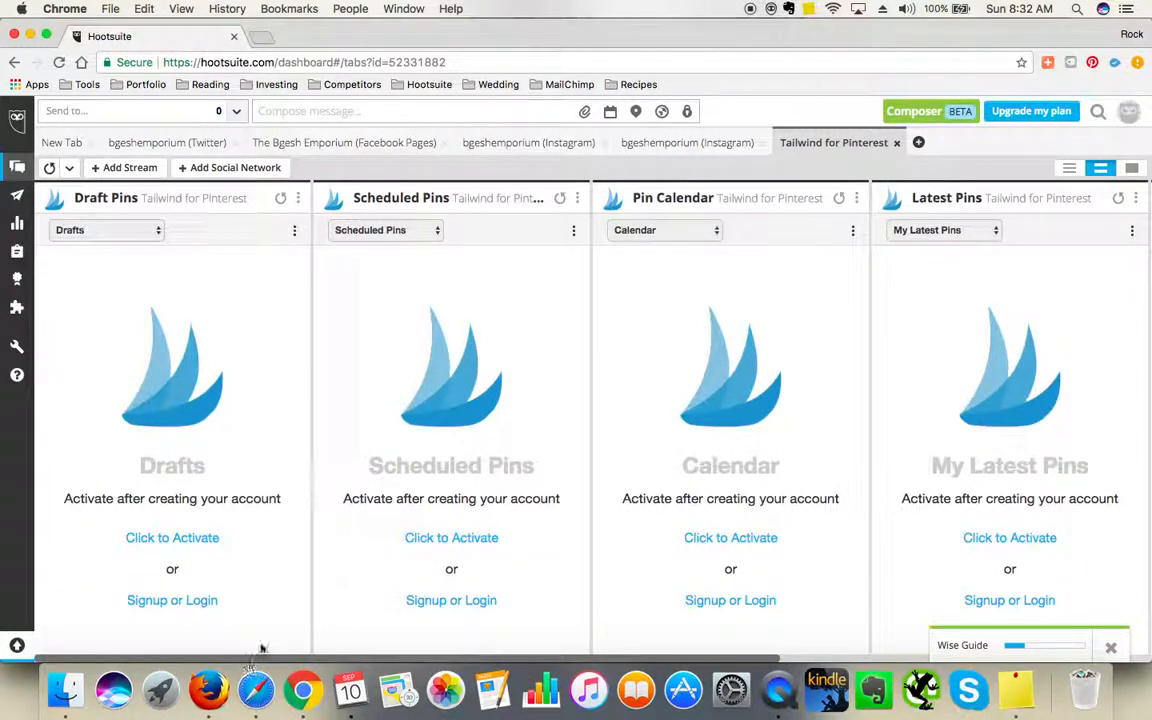
{"action": "mouse_move", "coordinate": [284, 600]}
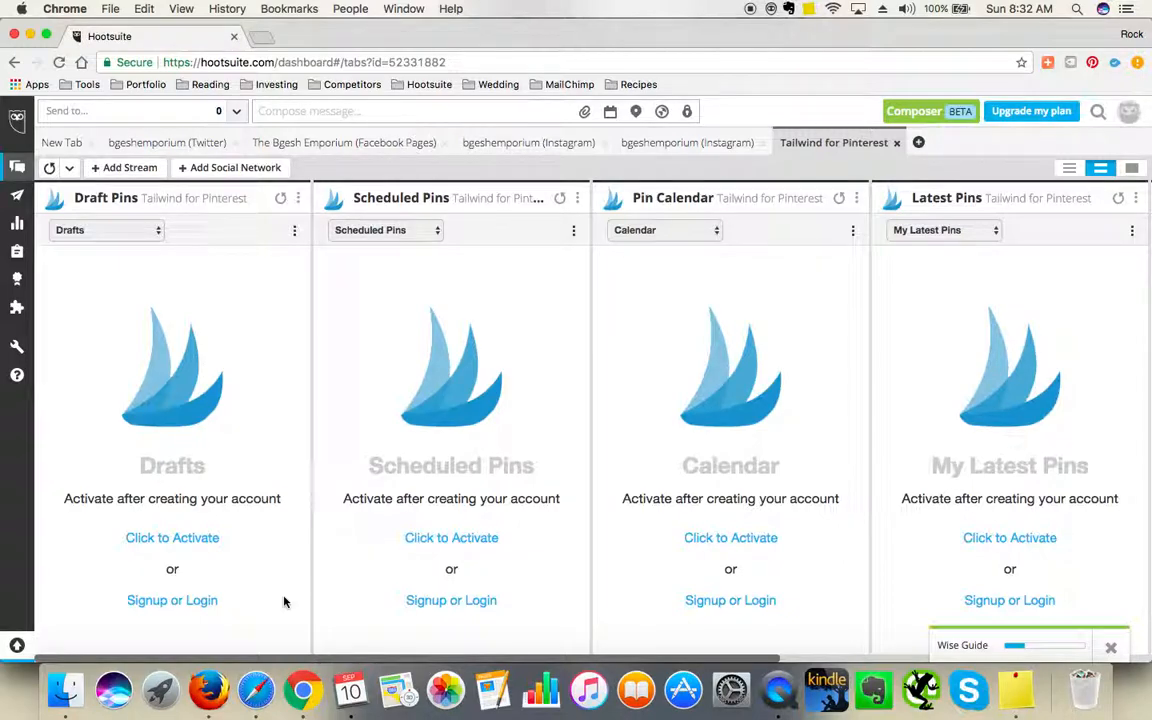
{"action": "mouse_move", "coordinate": [172, 600]}
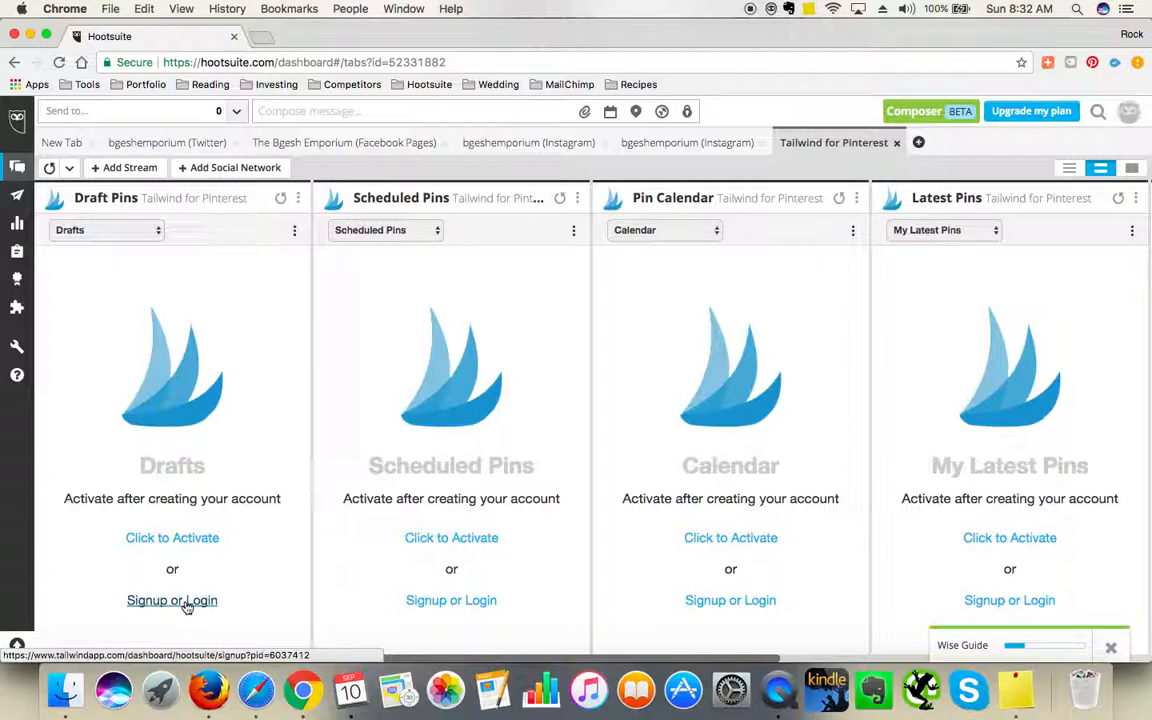
- Sign in the Draft Pins stream with Pinterest and authorise Tailwind to use the account
{"action": "left_click", "coordinate": [172, 600]}
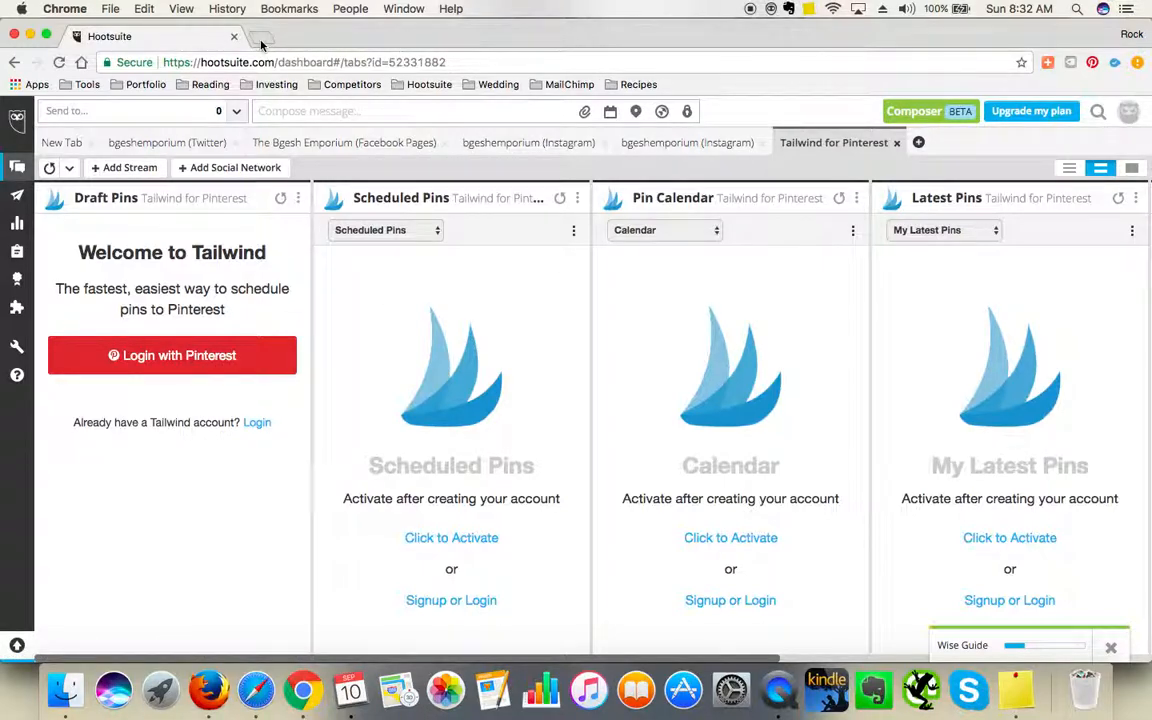
{"action": "mouse_move", "coordinate": [240, 400]}
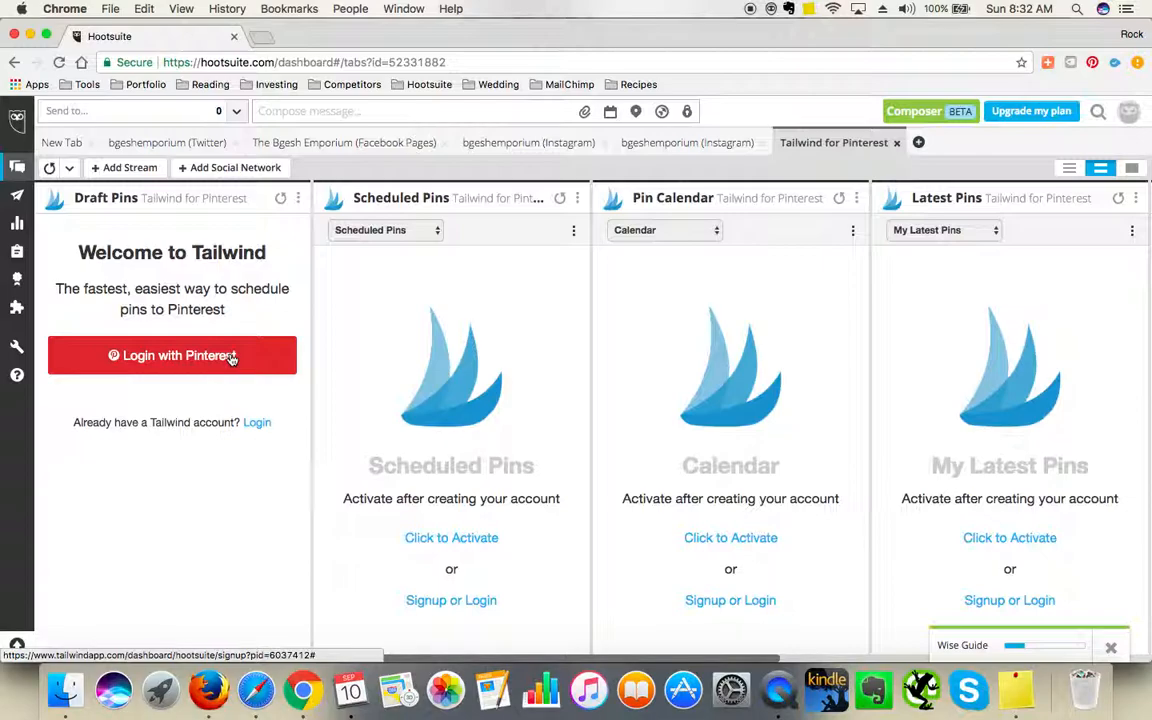
{"action": "left_click", "coordinate": [172, 356]}
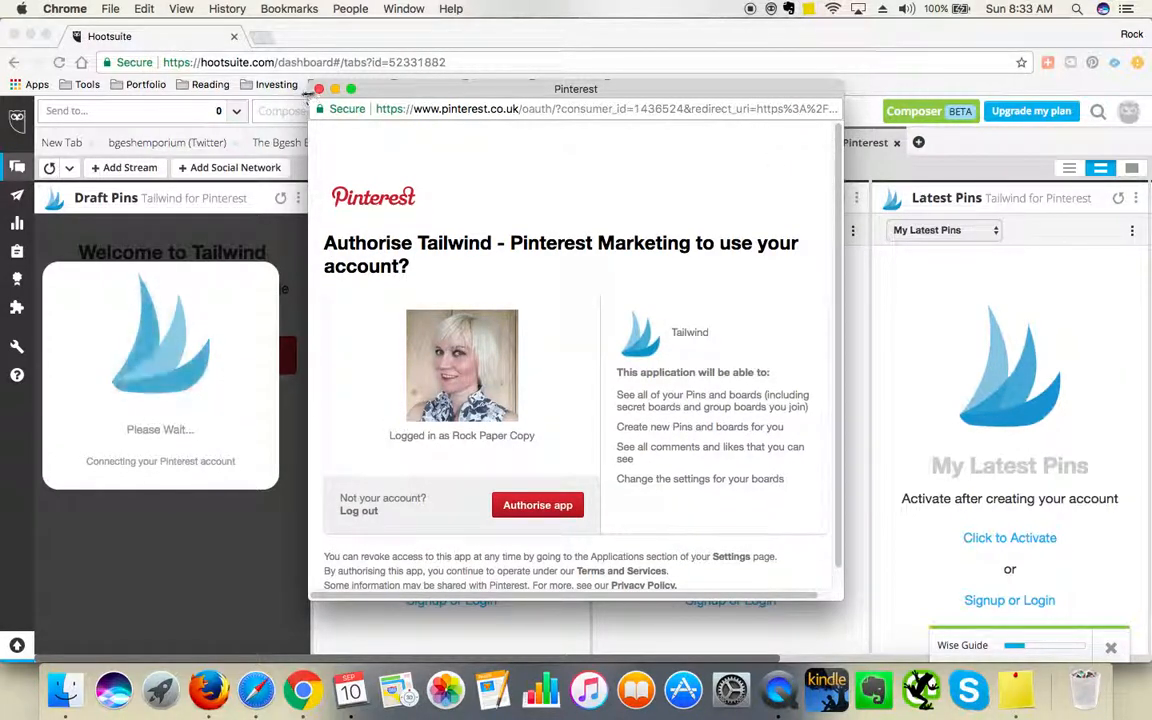
{"action": "left_click", "coordinate": [536, 504]}
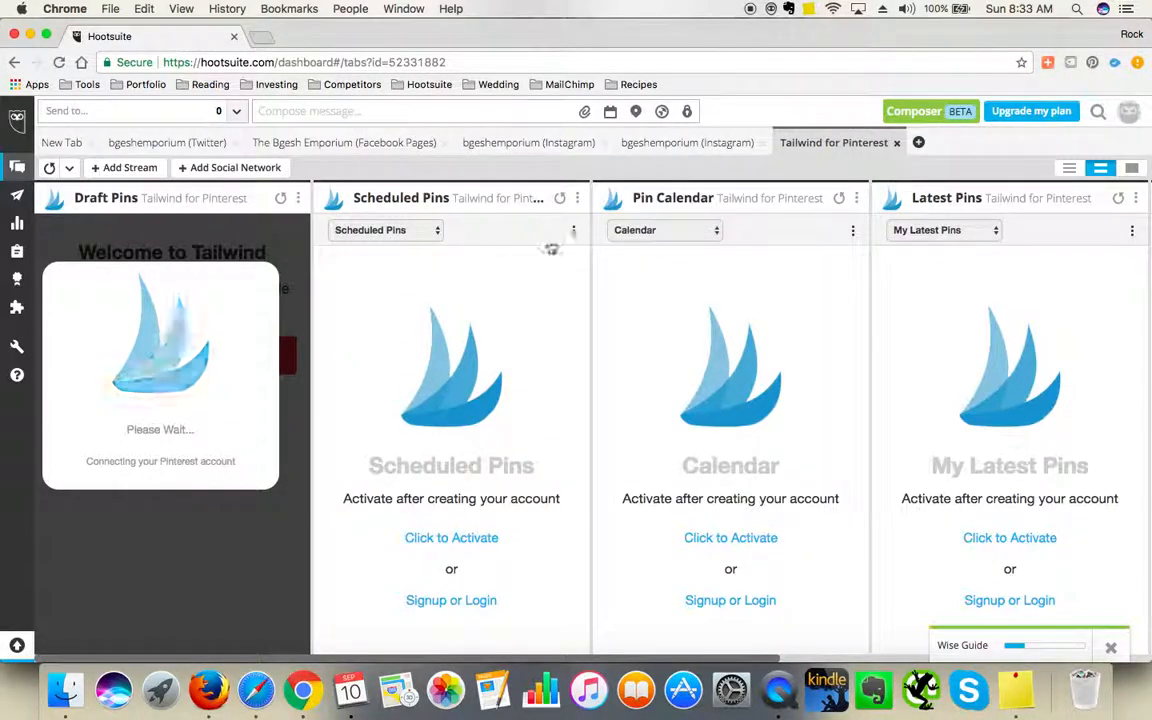
{"action": "mouse_move", "coordinate": [452, 600]}
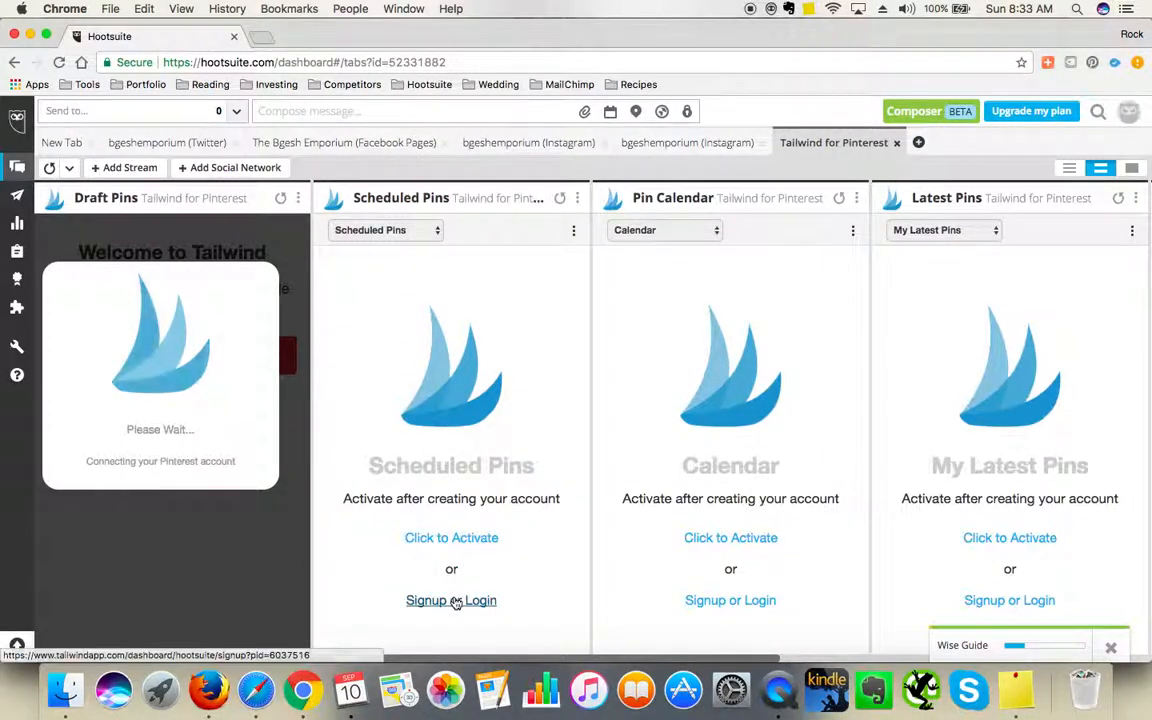
- Try signing in the Scheduled Pins stream, retrying its login link
{"action": "left_click", "coordinate": [452, 538]}
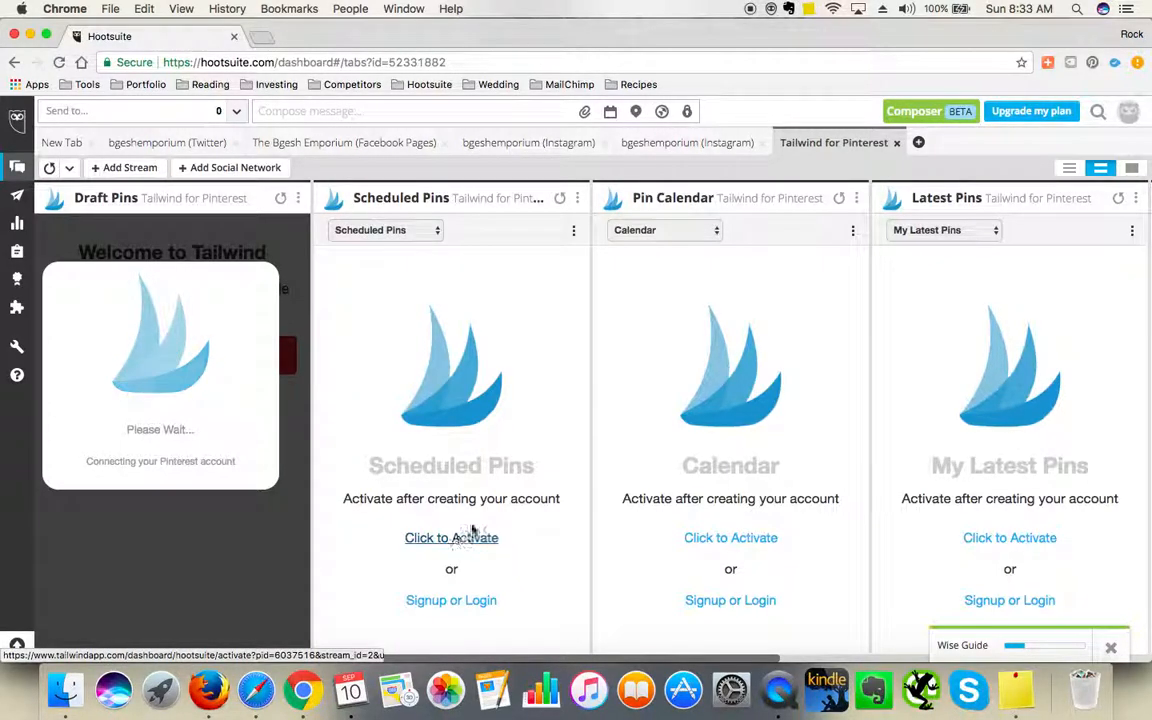
{"action": "left_click", "coordinate": [452, 600]}
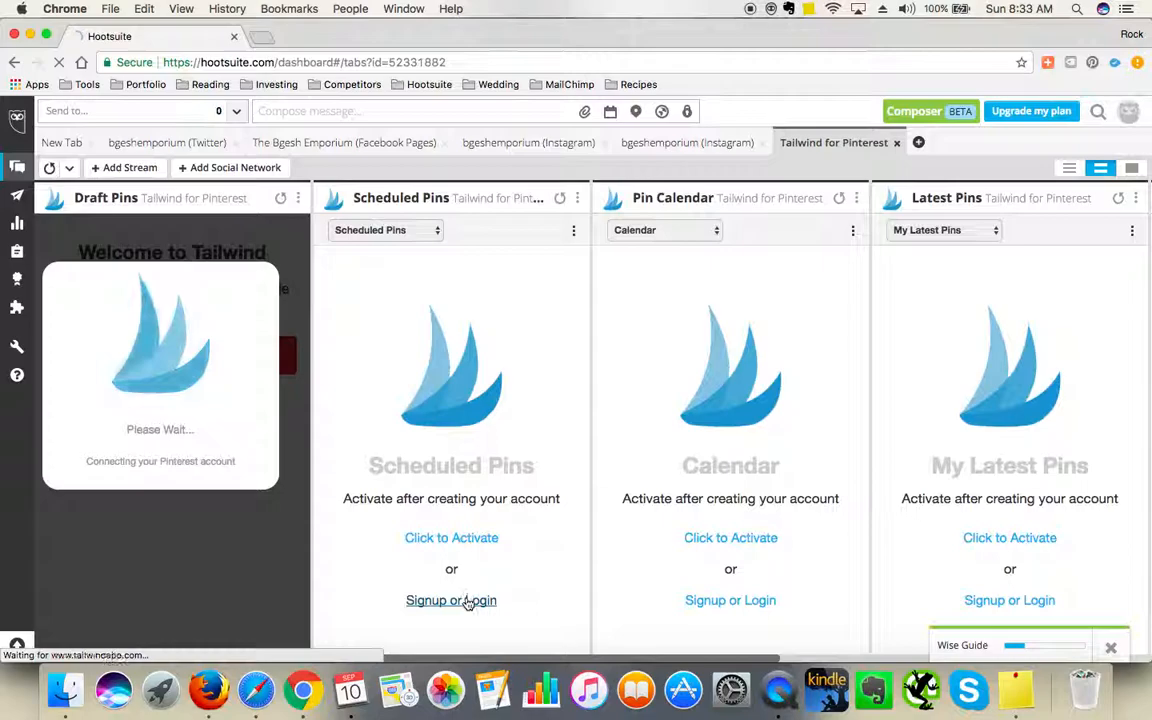
{"action": "left_click", "coordinate": [452, 600]}
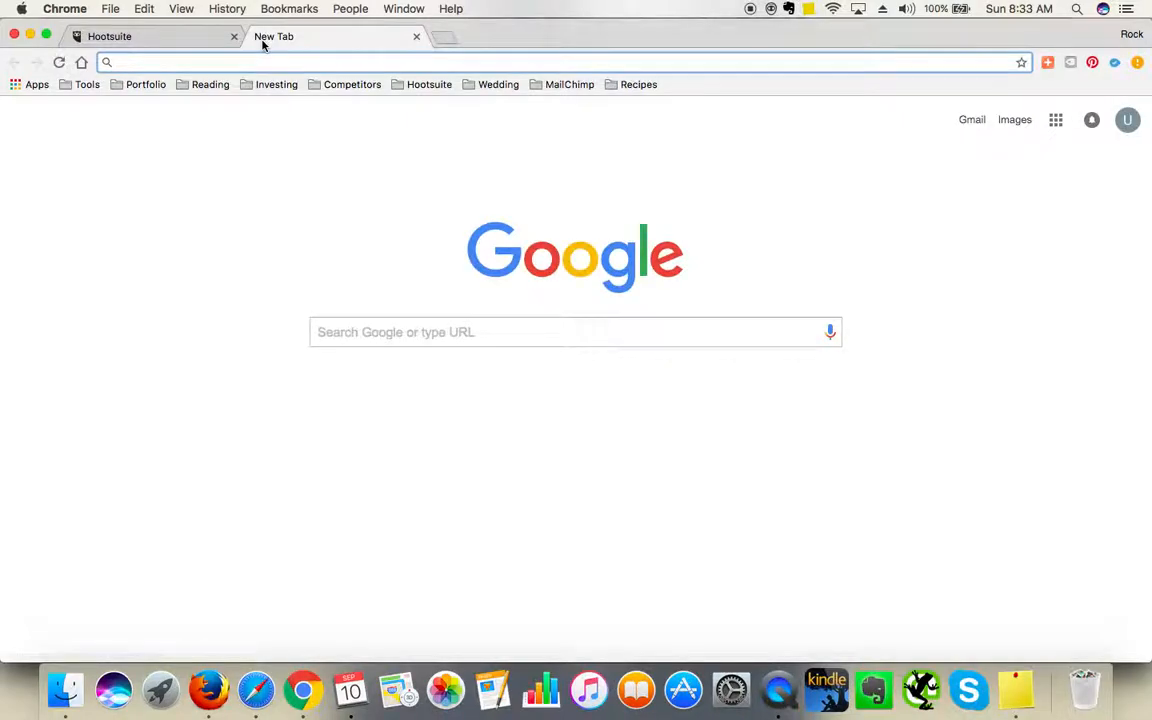
- Load pinterest.com in the new tab, then return to the Hootsuite dashboard tab
{"action": "type", "text": "pinterest.com"}
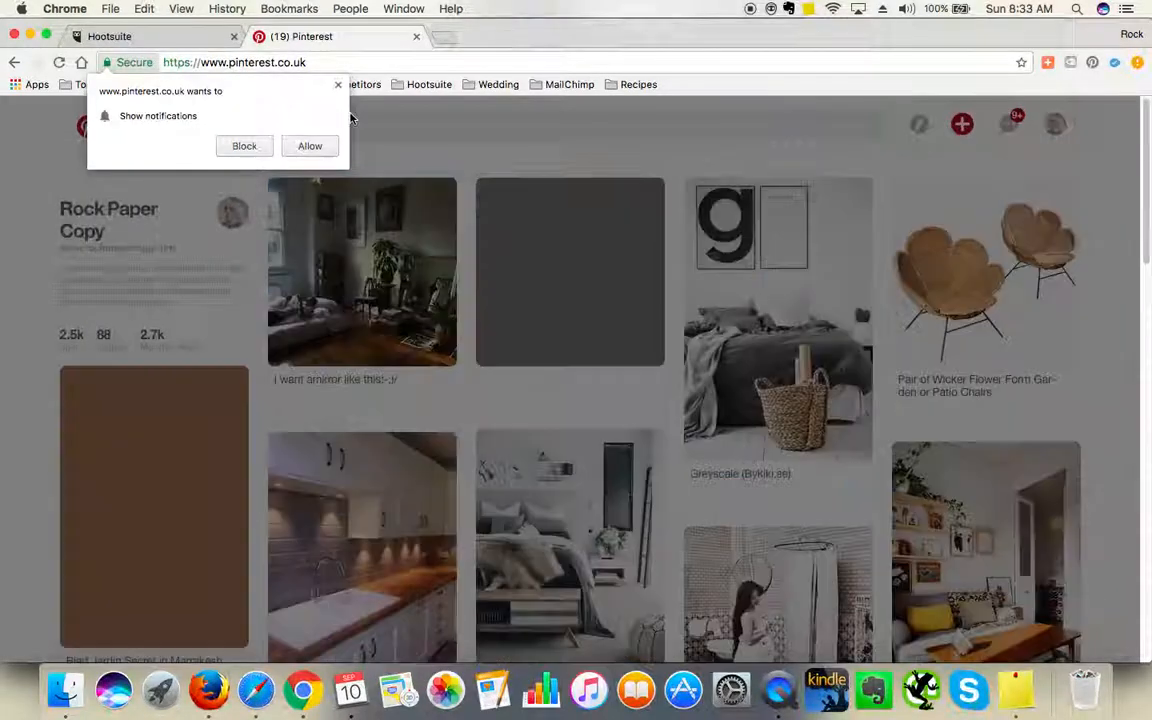
{"action": "left_click", "coordinate": [244, 146]}
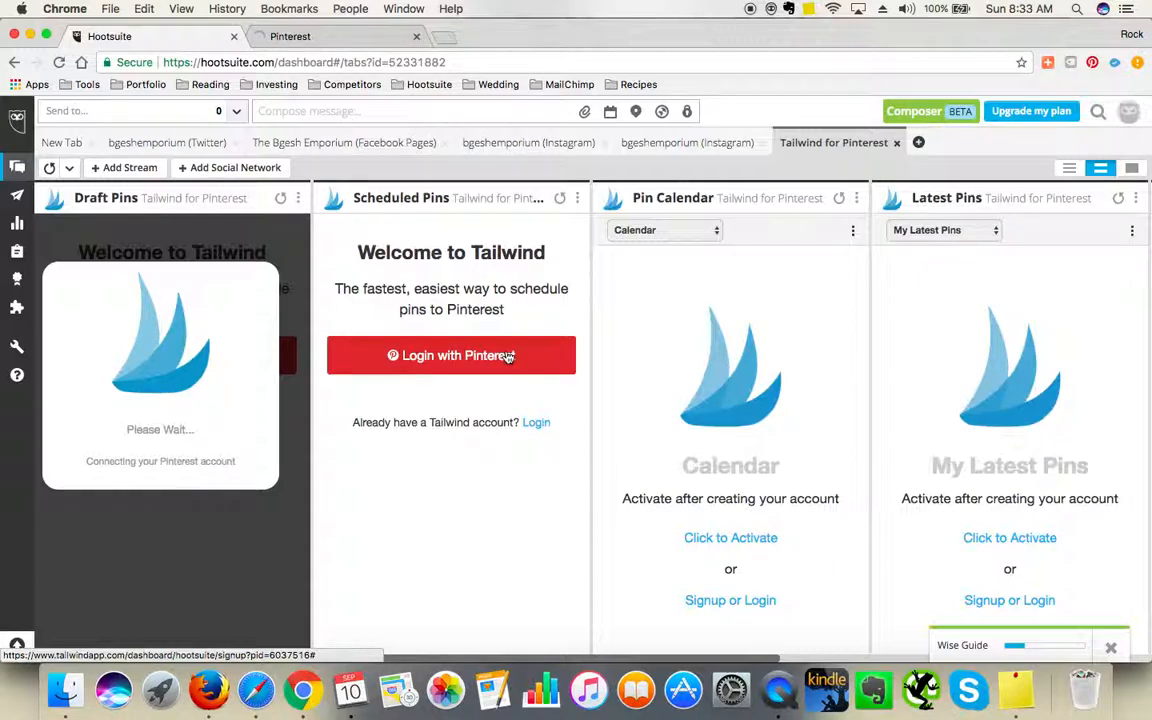
- Log the Scheduled Pins stream in with Pinterest to start the authorisation
{"action": "left_click", "coordinate": [452, 356]}
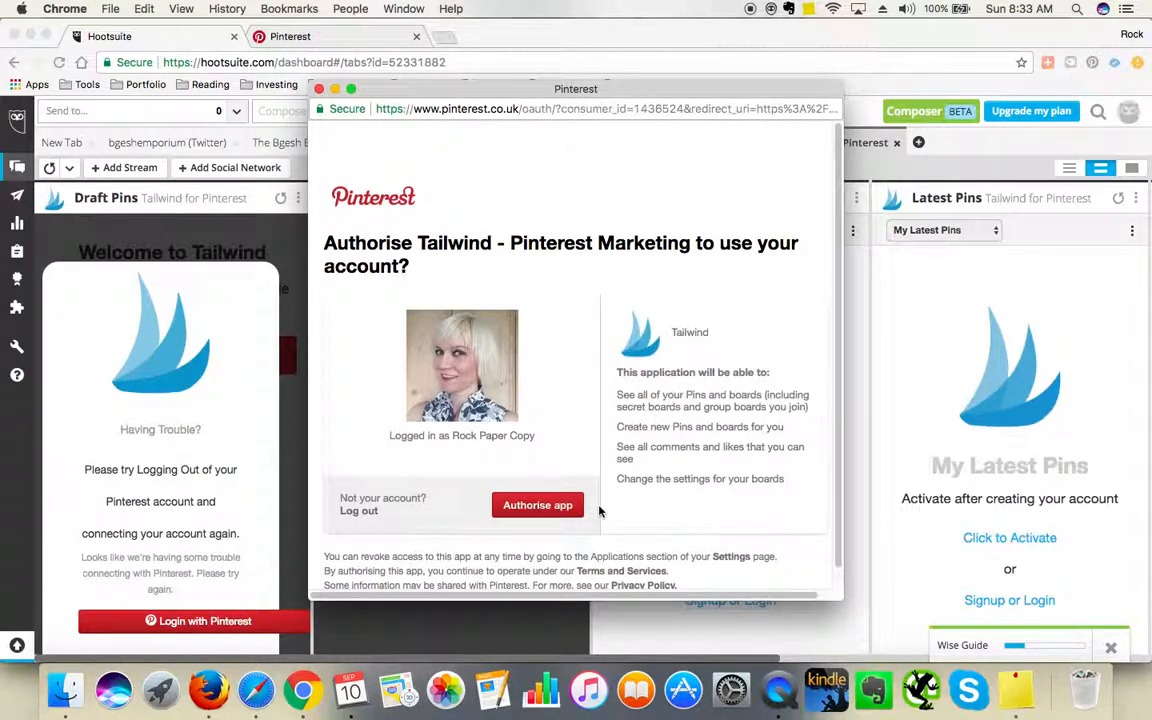
{"action": "mouse_move", "coordinate": [684, 446]}
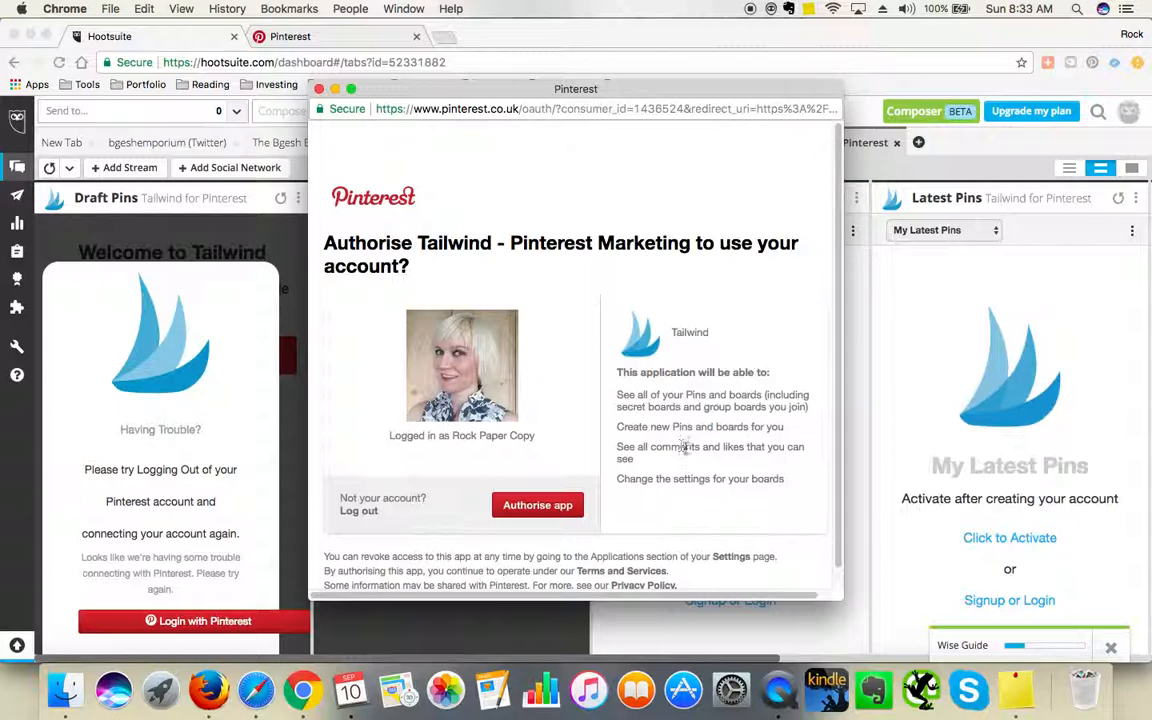
{"action": "mouse_move", "coordinate": [676, 460]}
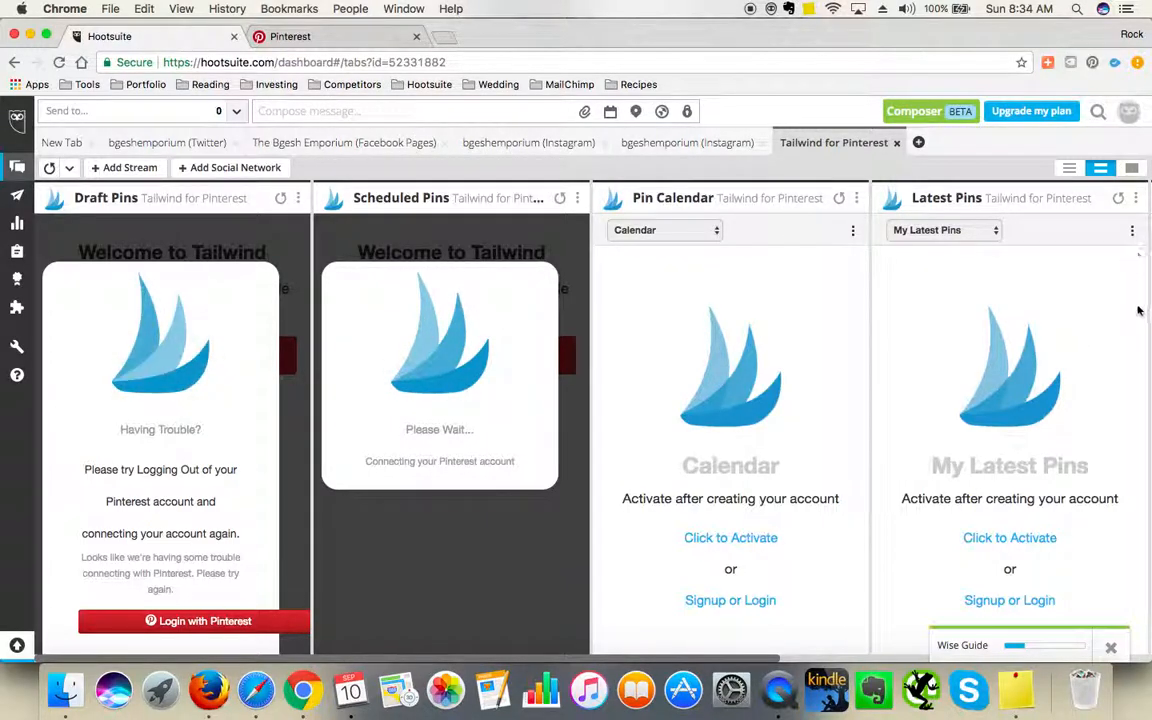
{"action": "mouse_move", "coordinate": [1132, 418]}
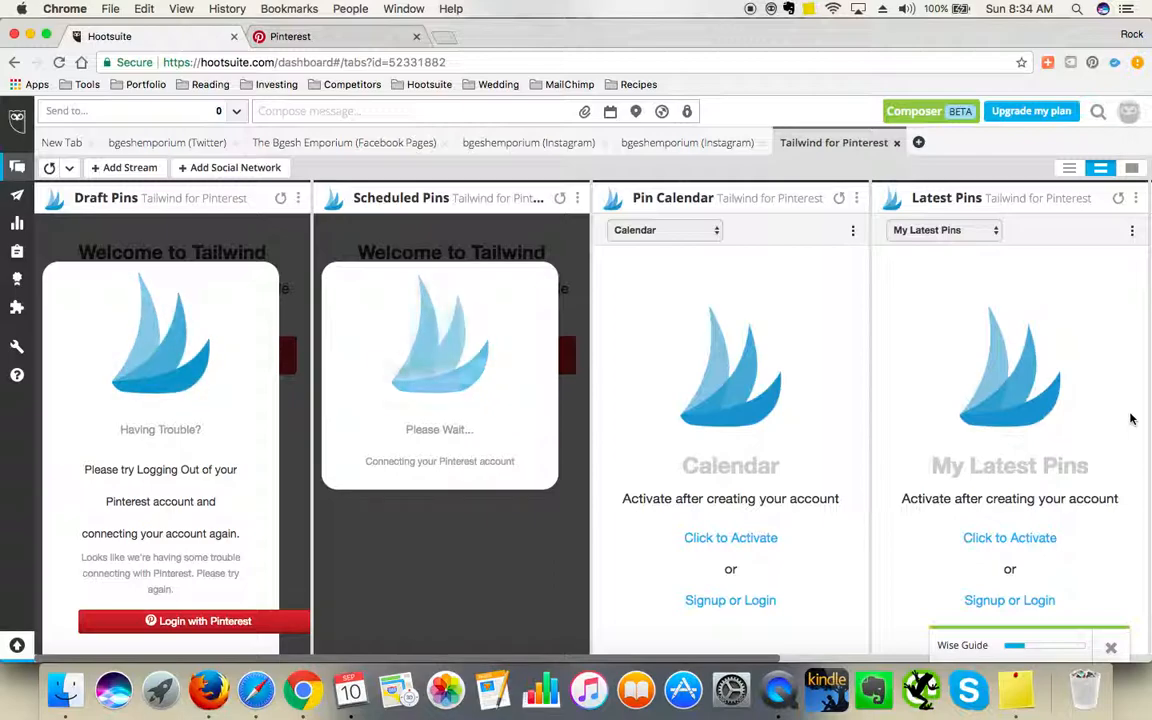
{"action": "mouse_move", "coordinate": [1144, 248]}
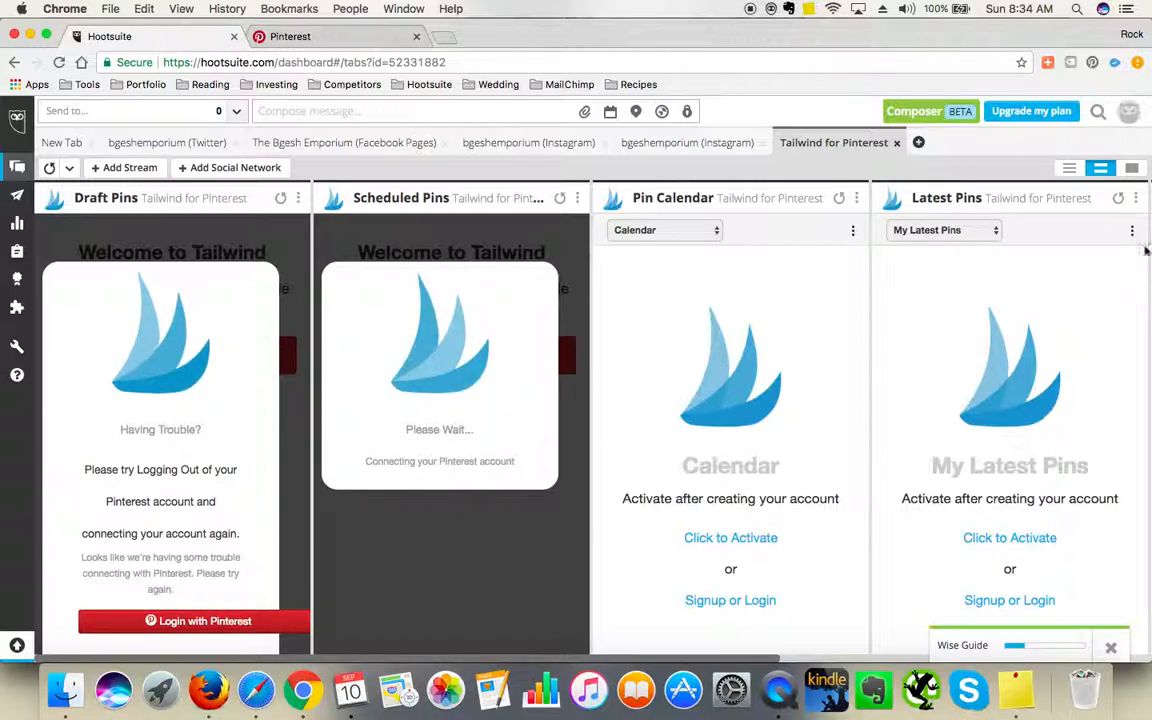